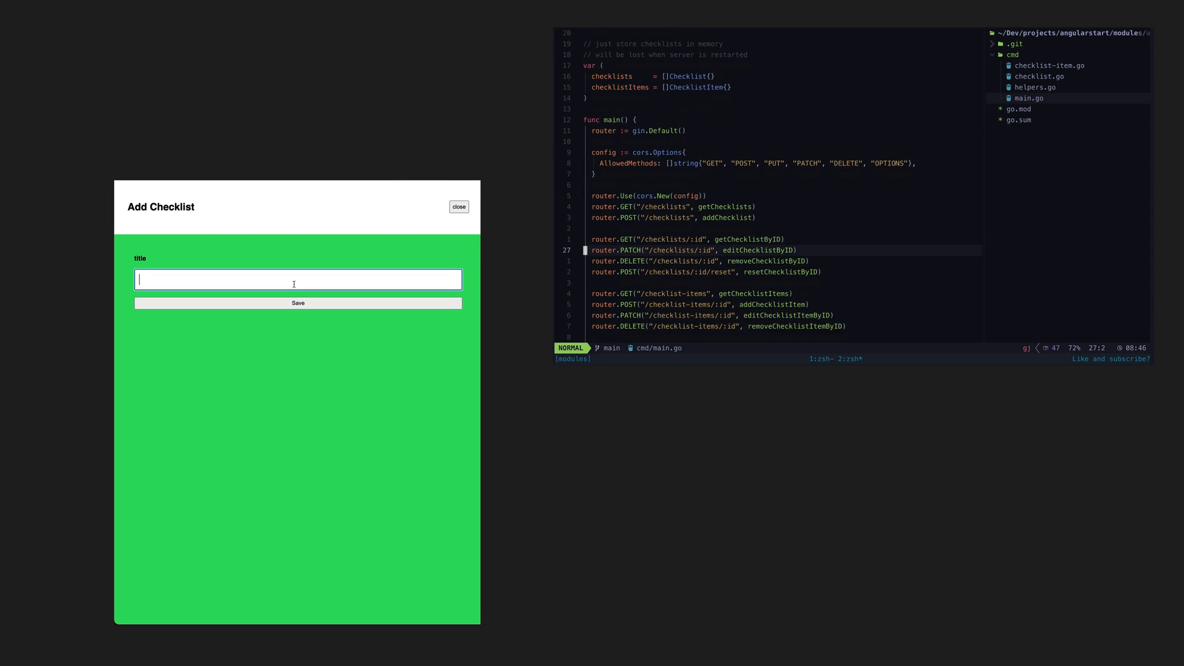
# - Create the 'hey there' checklist, add items 'one' and 'two', tick 'two', and start item 'three'
pyautogui.write('hey there')
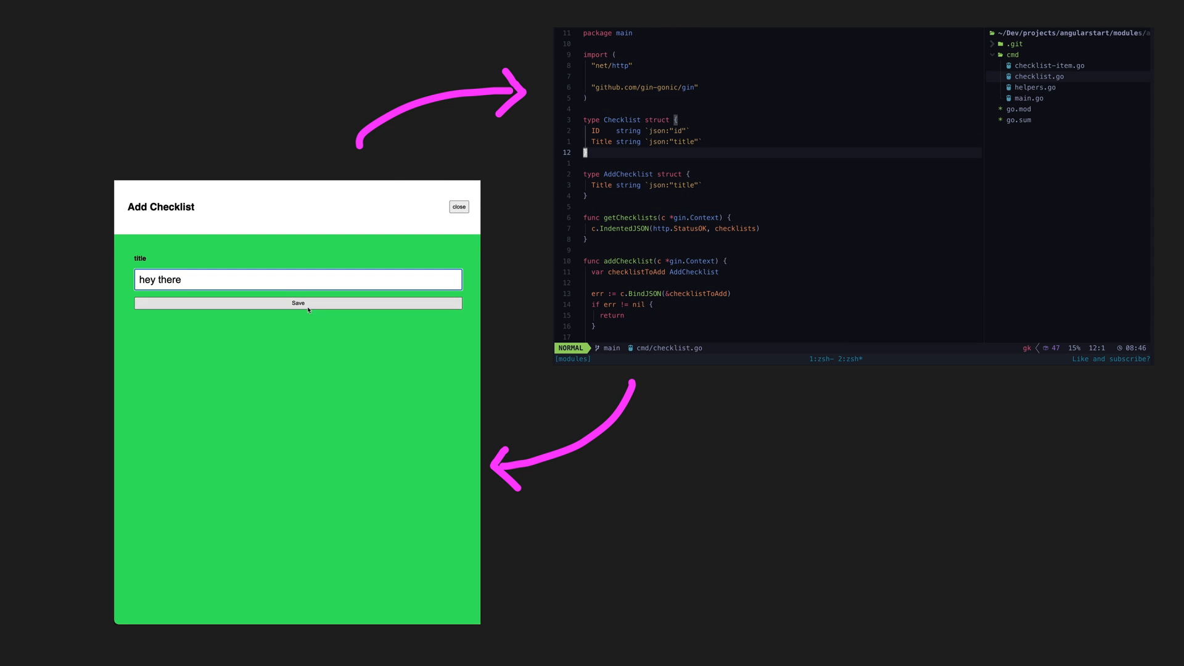
pyautogui.click(297, 303)
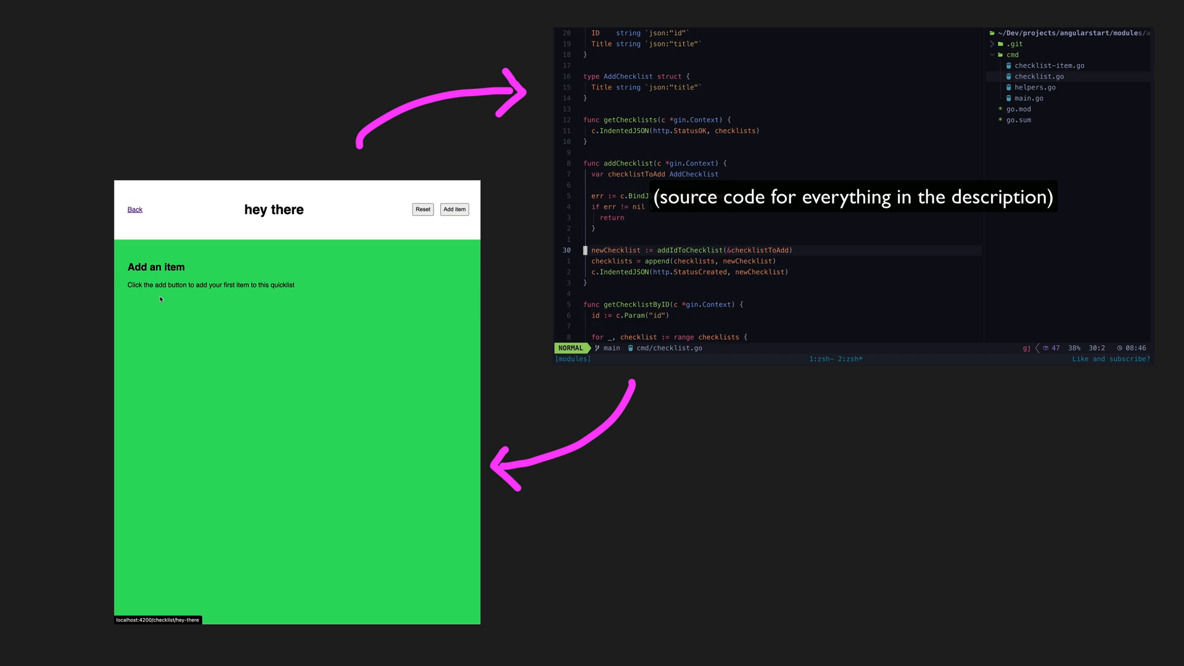
pyautogui.click(454, 209)
pyautogui.write('two')
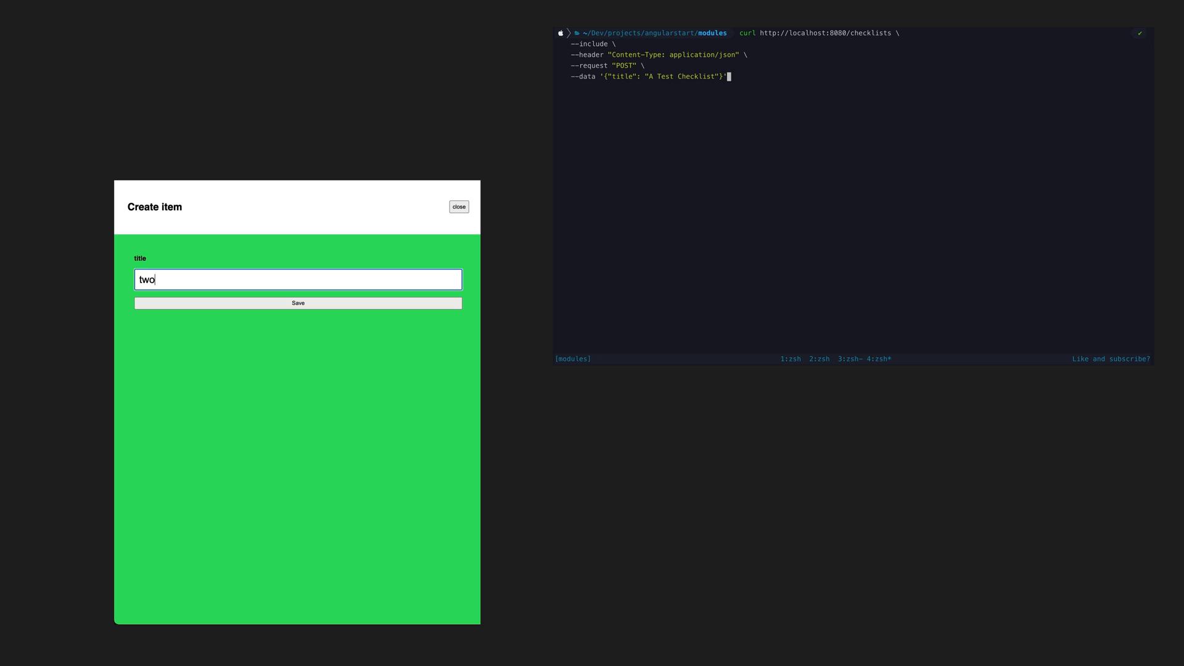
pyautogui.click(296, 303)
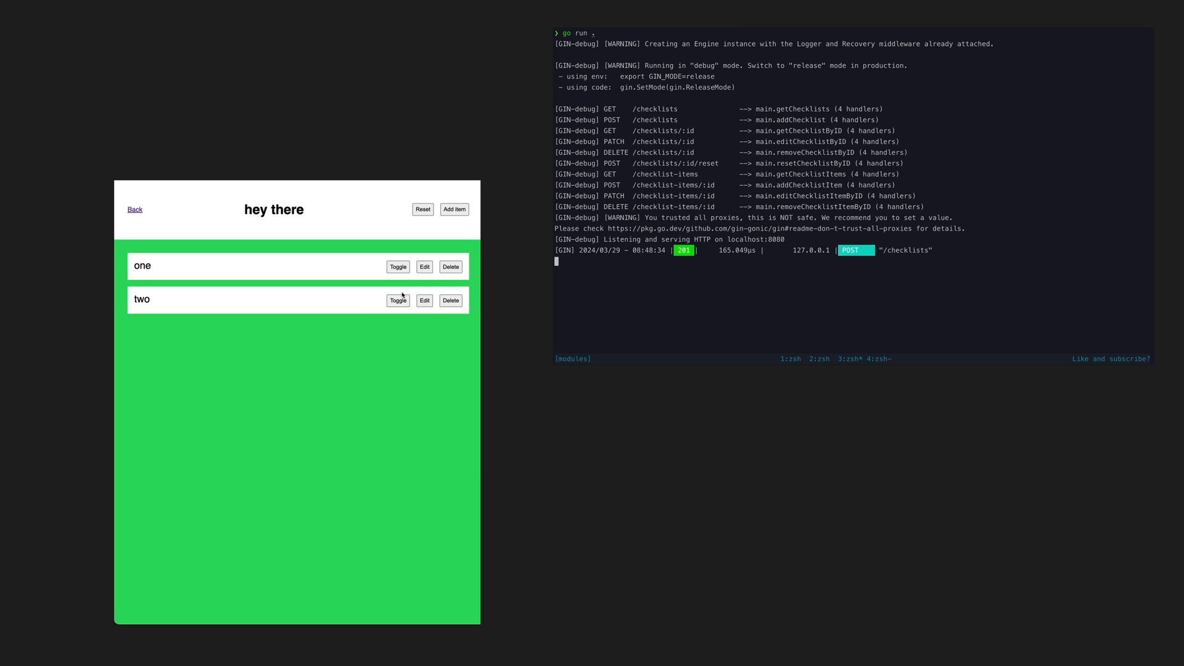
pyautogui.click(397, 301)
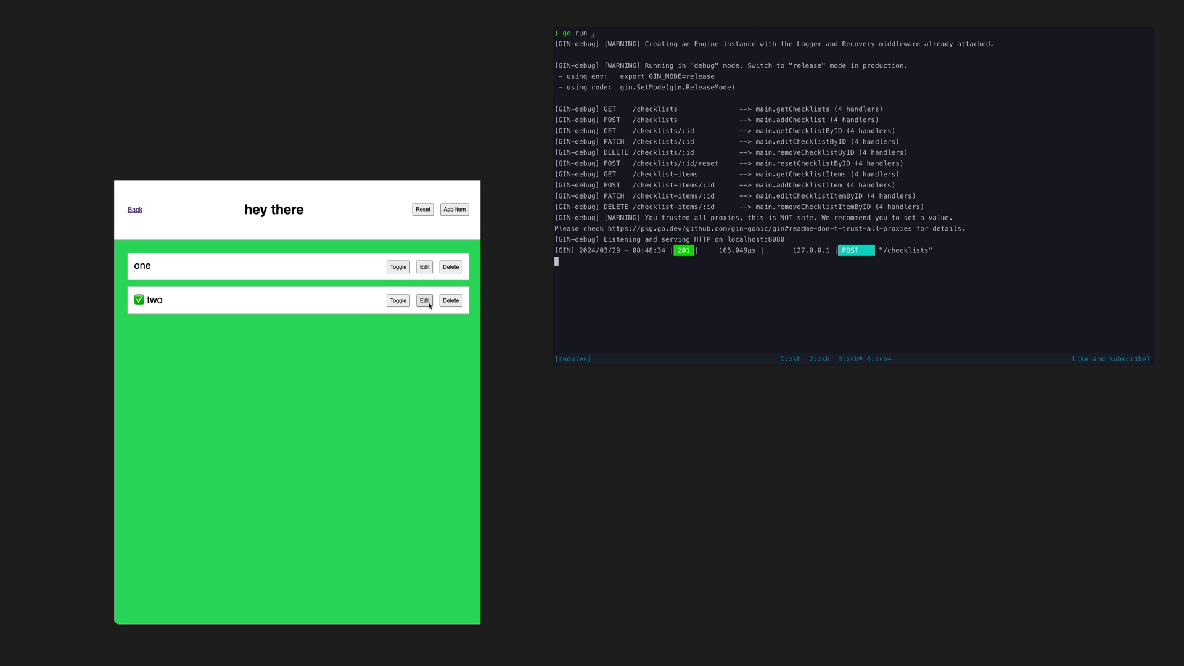
pyautogui.click(423, 300)
pyautogui.write('three')
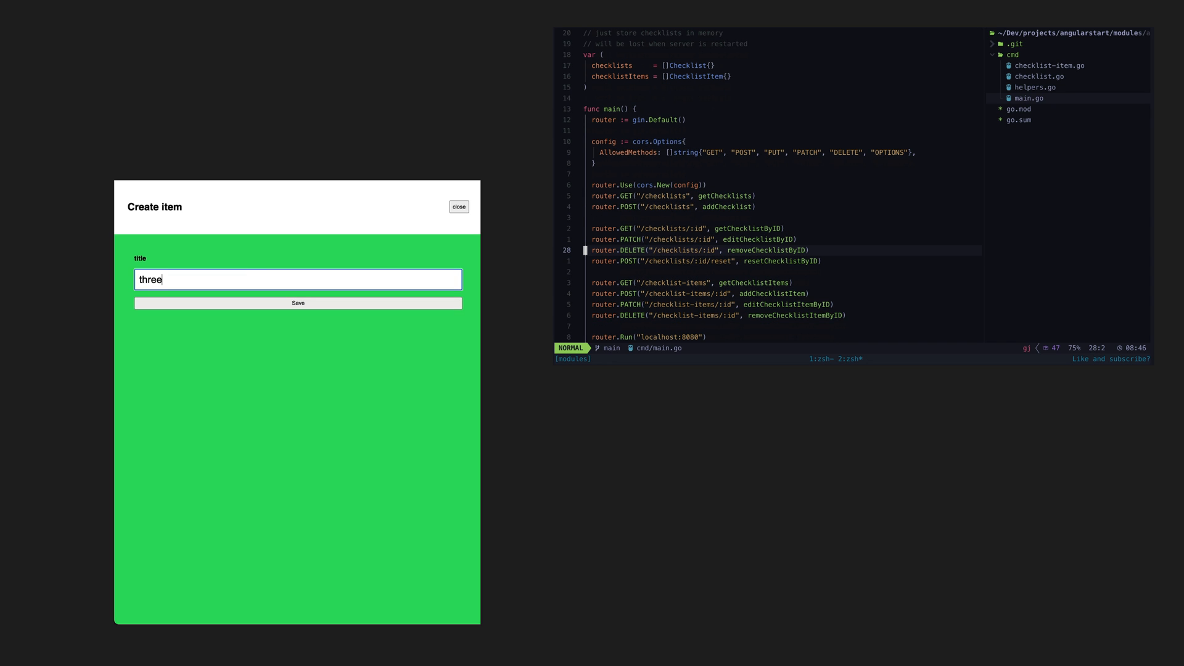
pyautogui.click(298, 303)
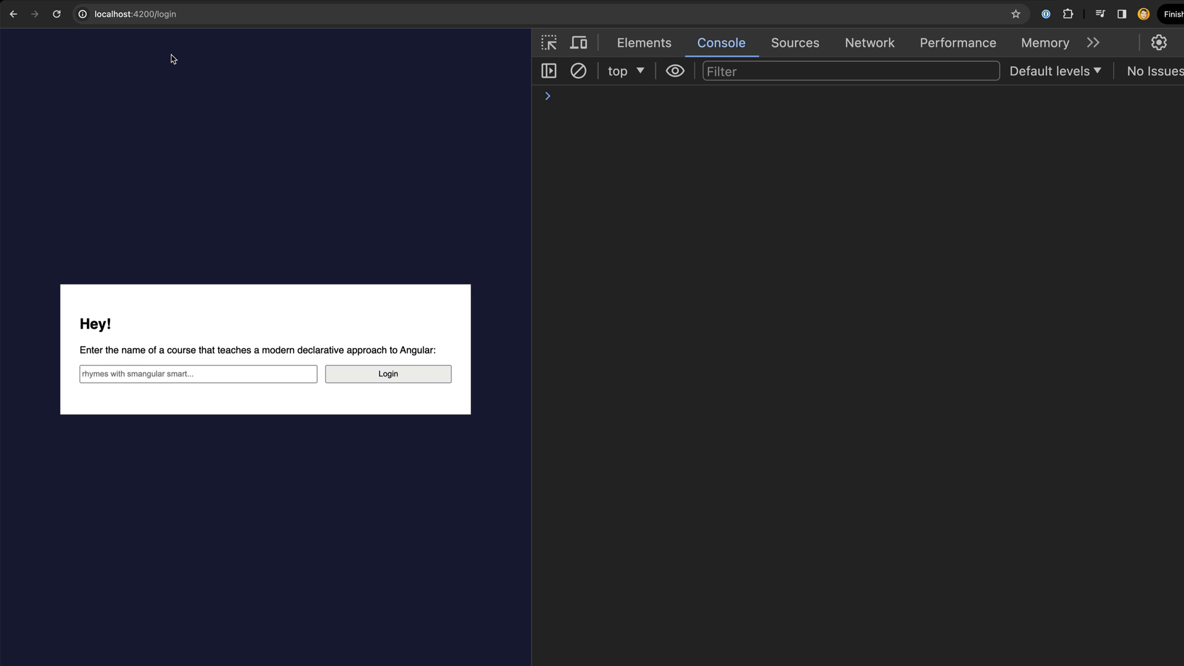
pyautogui.doubleClick(165, 14)
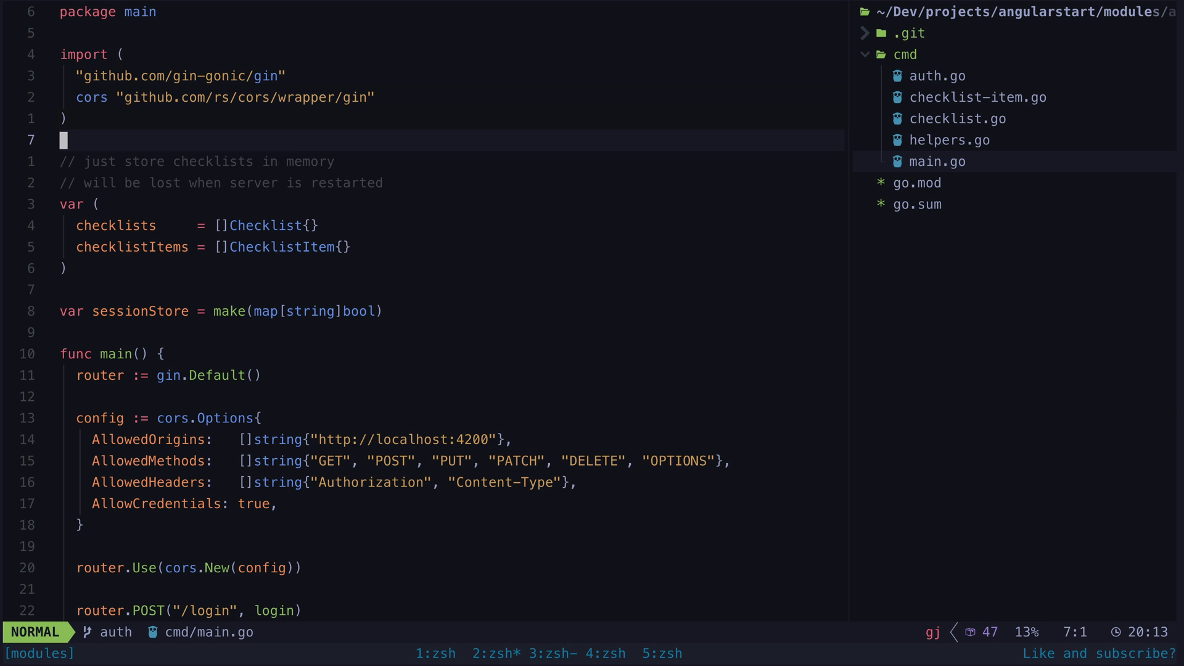
pyautogui.press('V')
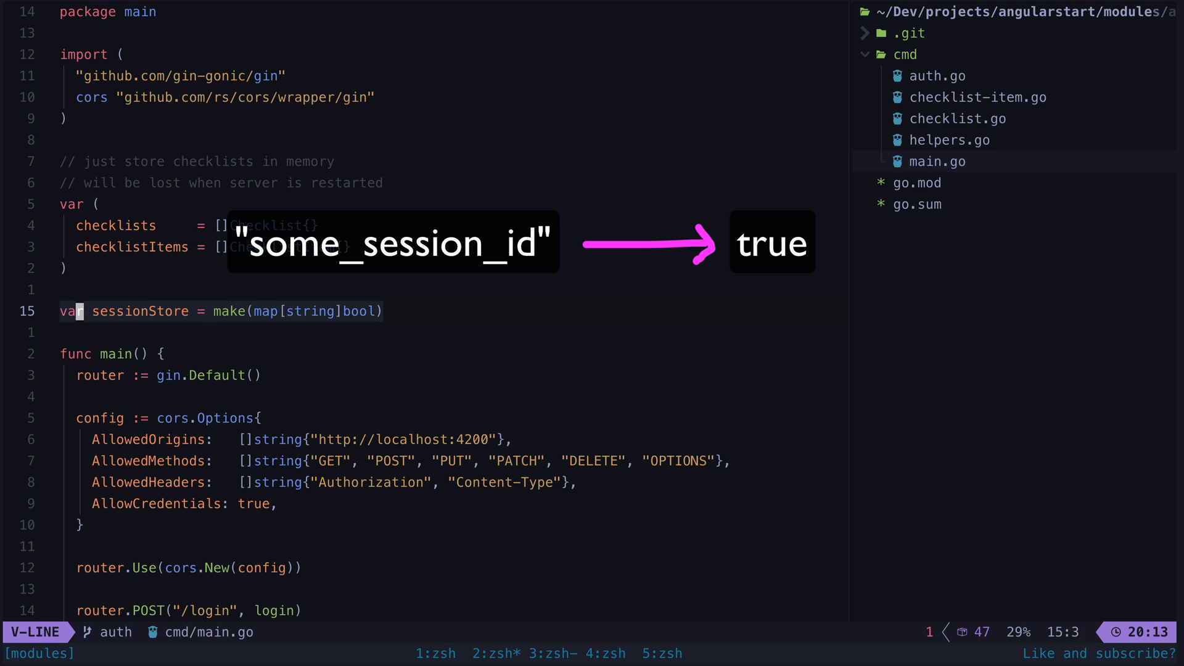
pyautogui.press('Escape')
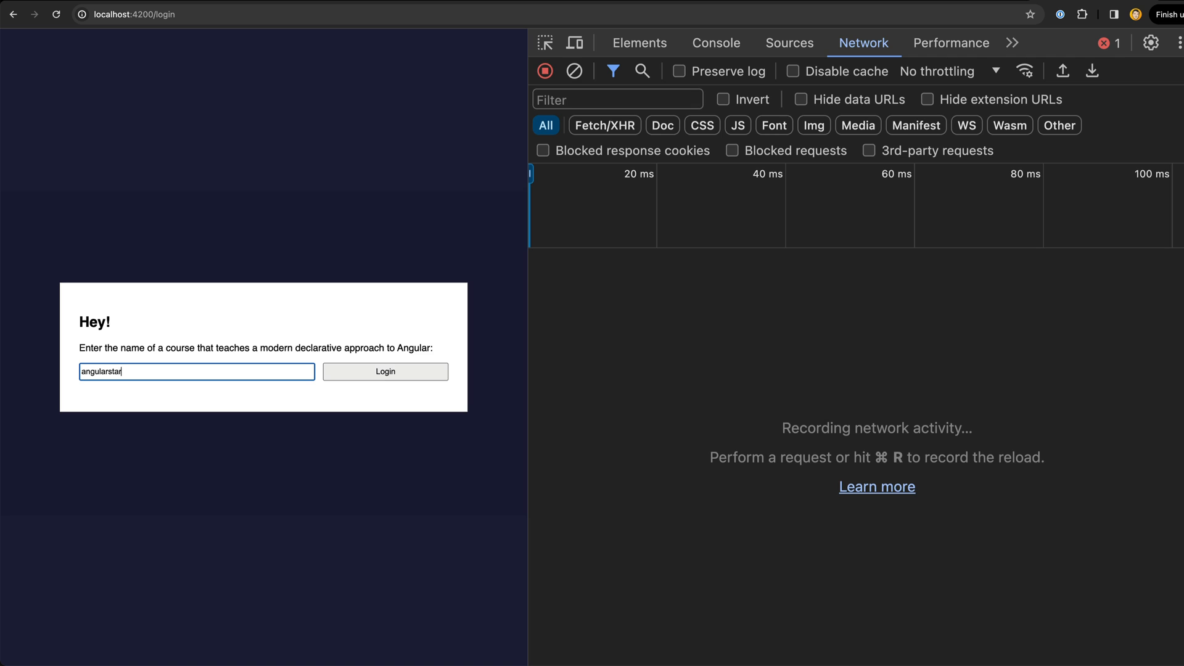
# - Log in to Quicklists and inspect the login response's session_id Set-Cookie header in DevTools
pyautogui.click(385, 370)
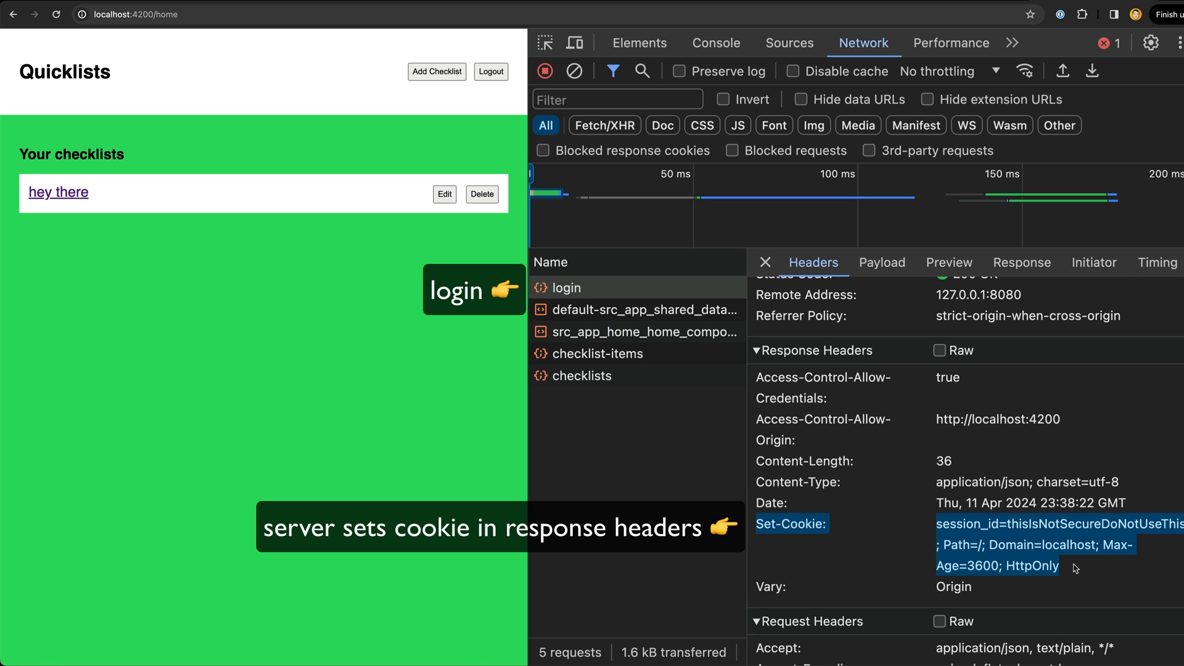
pyautogui.click(583, 376)
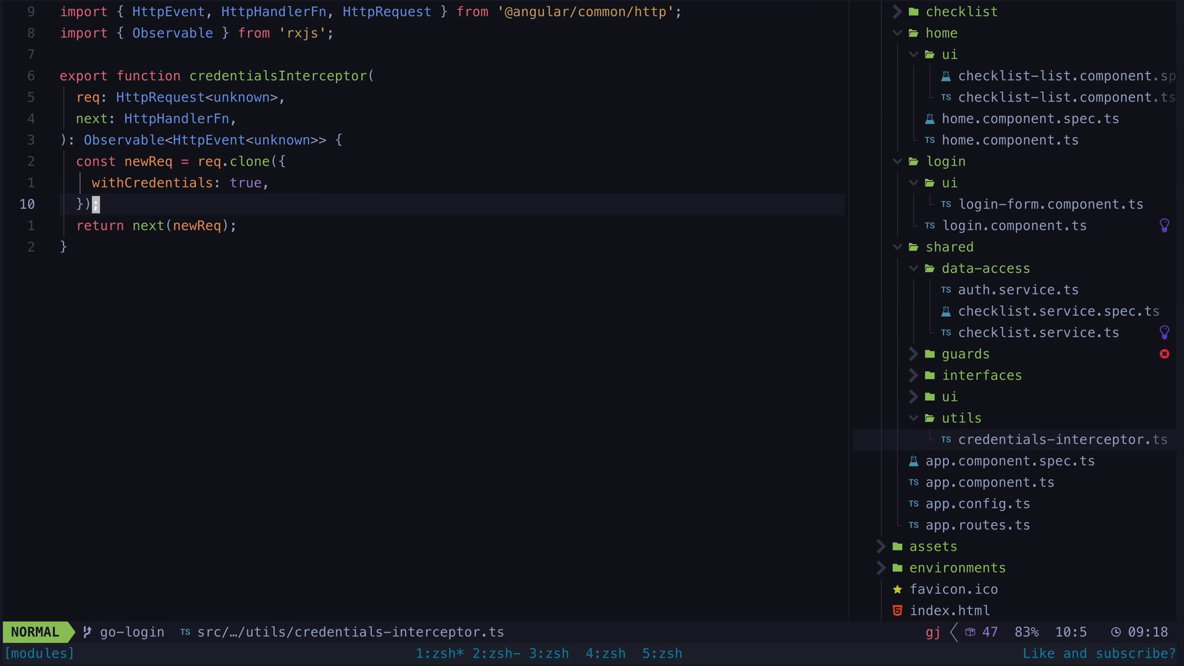
# - Visually select the req.clone({ withCredentials: true }) interceptor code in credentials-interceptor.ts
pyautogui.press('V')
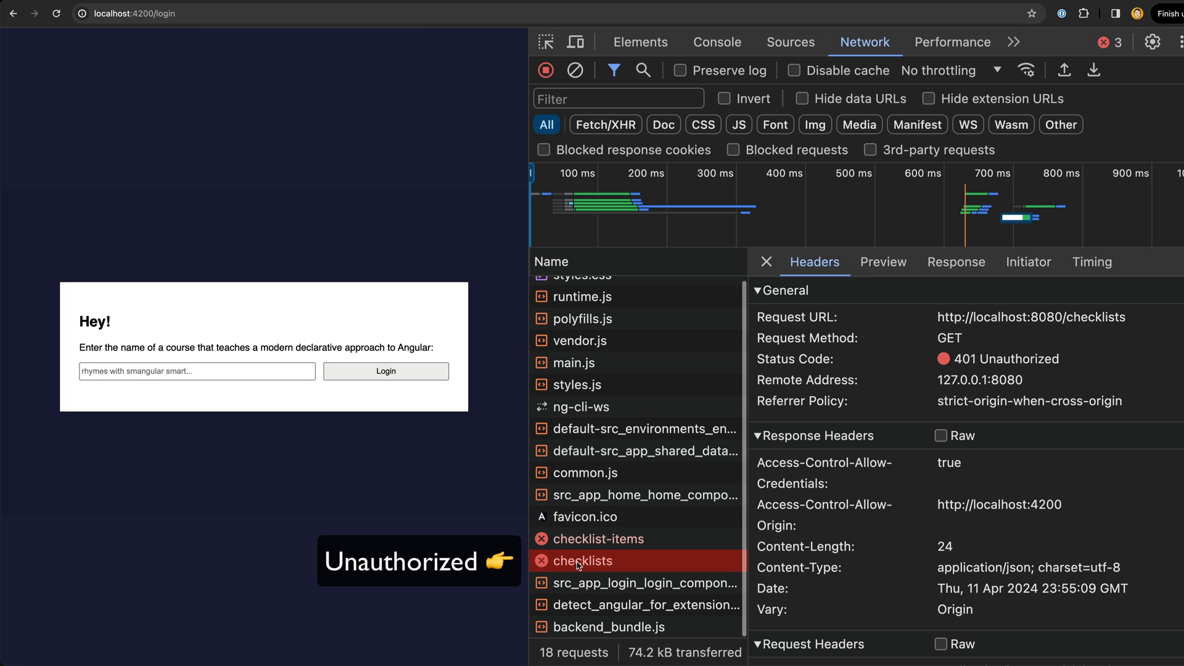
pyautogui.moveTo(1063, 362)
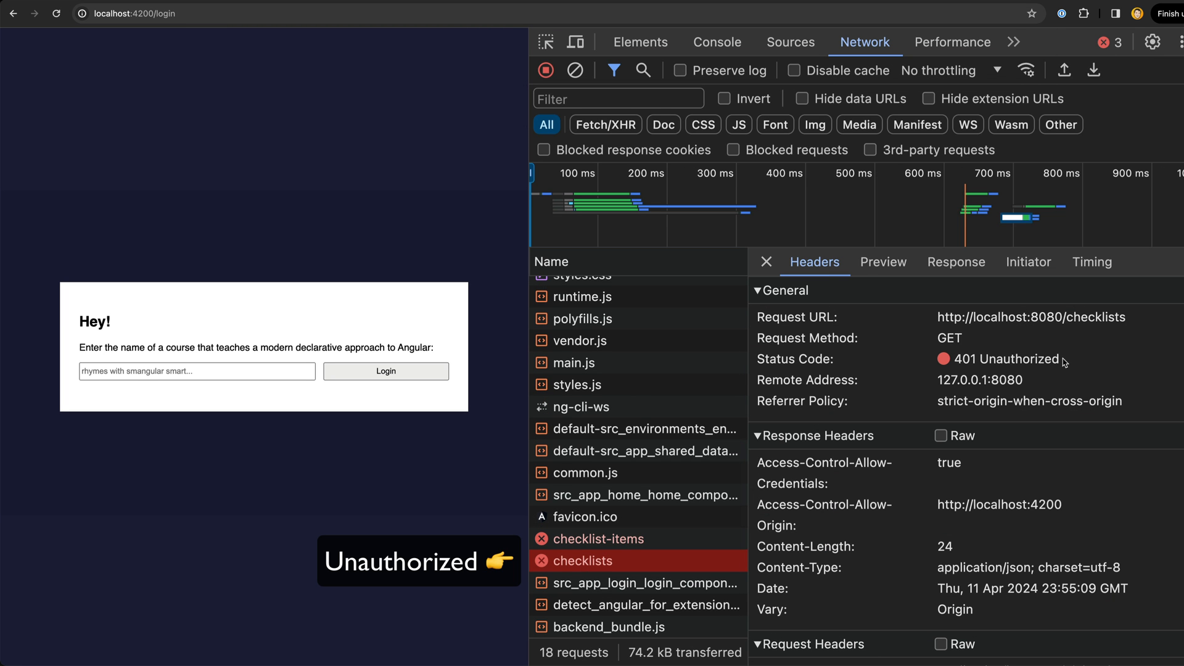
# - Highlight the 401 Unauthorized status in the checklists request details
pyautogui.doubleClick(1005, 359)
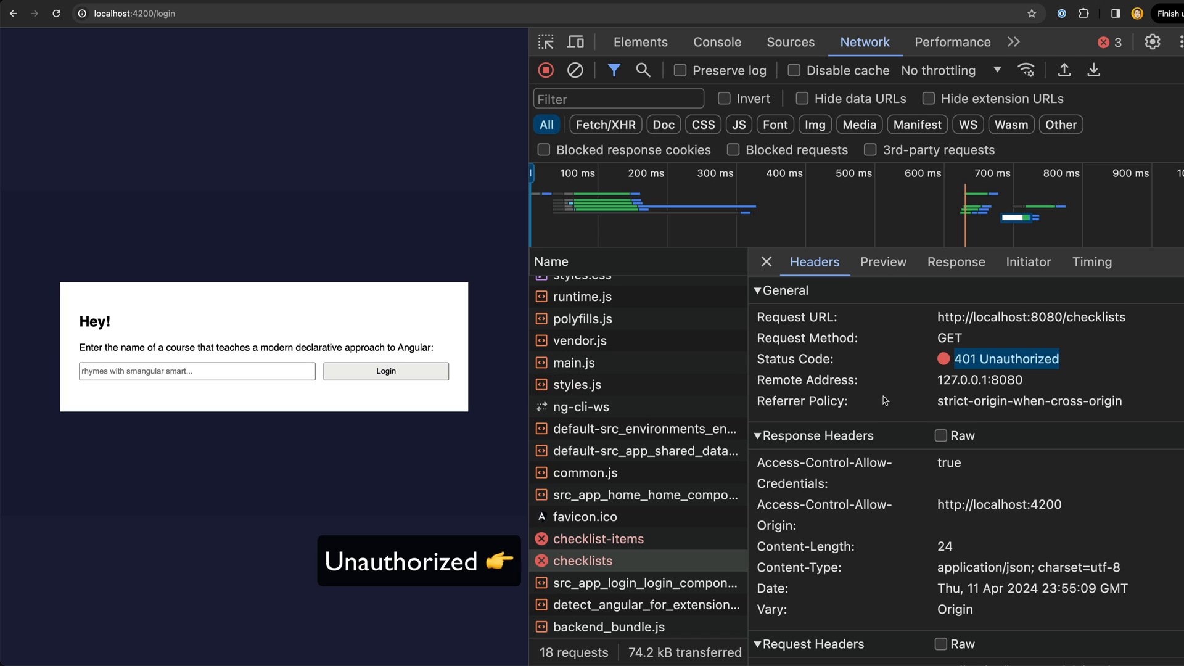